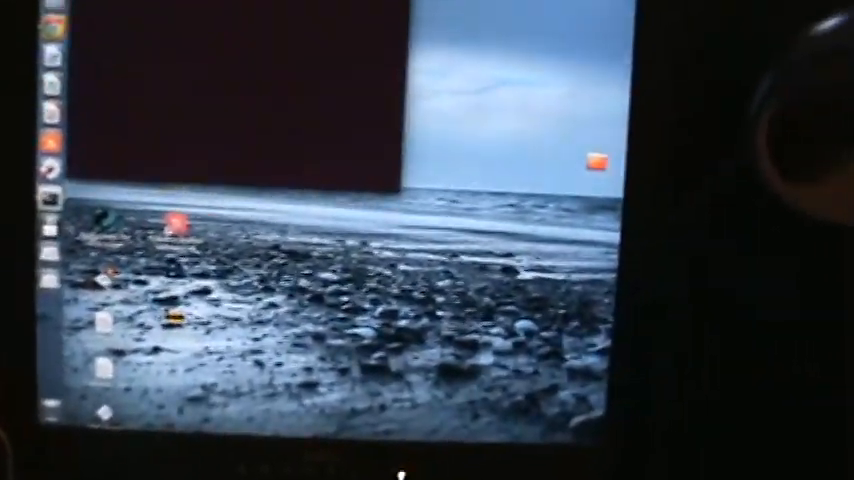
Focus the GNOME Terminal window on the Ubuntu desktop
{"action": "left_click", "coordinate": [258, 108]}
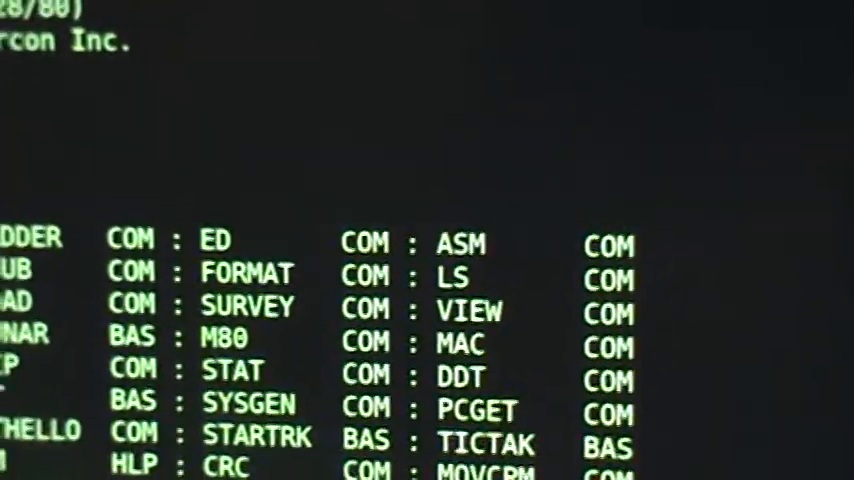
Scroll down through the CP/M disk directory listing in Minicom
{"action": "scroll", "scroll_direction": "down", "scroll_amount": 3}
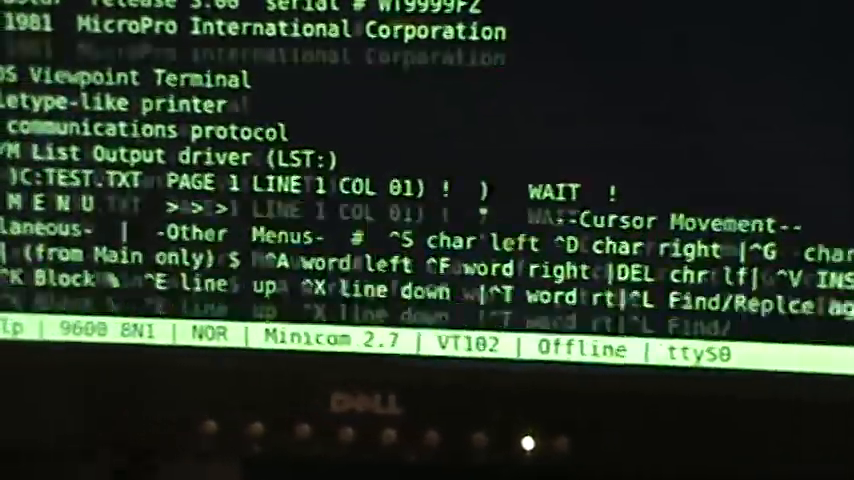
Scroll down through WordStar's view of C:TEST.TXT with the Monkees lyrics
{"action": "scroll", "scroll_direction": "down", "scroll_amount": 3}
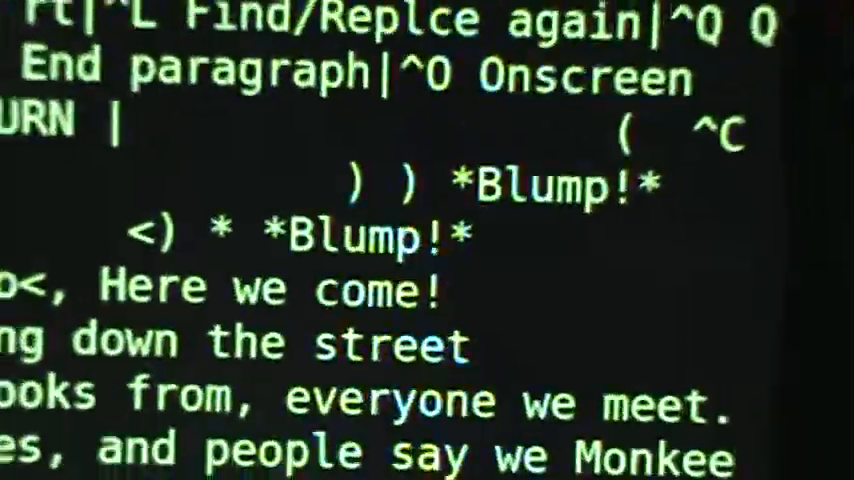
{"action": "scroll", "scroll_direction": "down", "scroll_amount": 3}
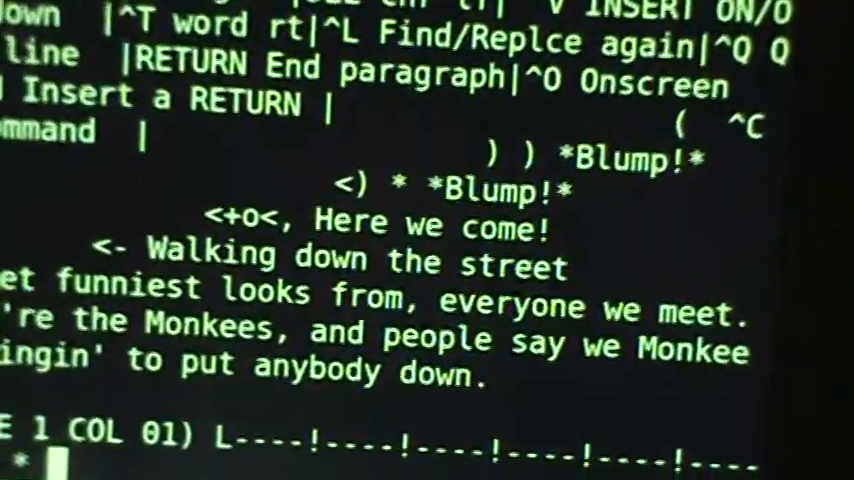
{"action": "scroll", "scroll_direction": "down", "scroll_amount": 3}
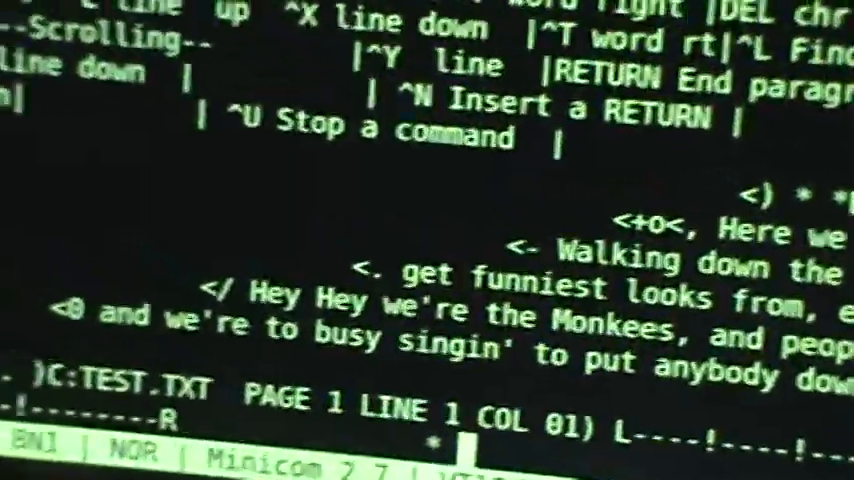
{"action": "scroll", "scroll_direction": "down", "scroll_amount": 3}
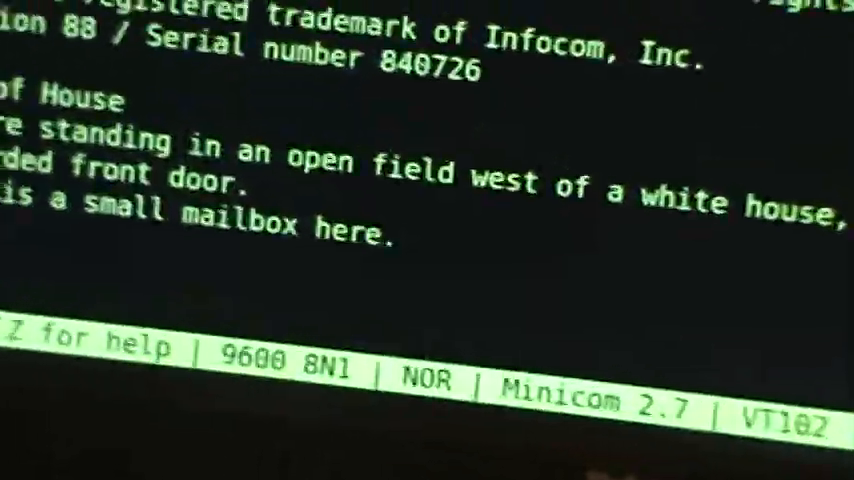
Walk the Zork adventurer north twice, then south, around the white house
{"action": "type", "text": "N"}
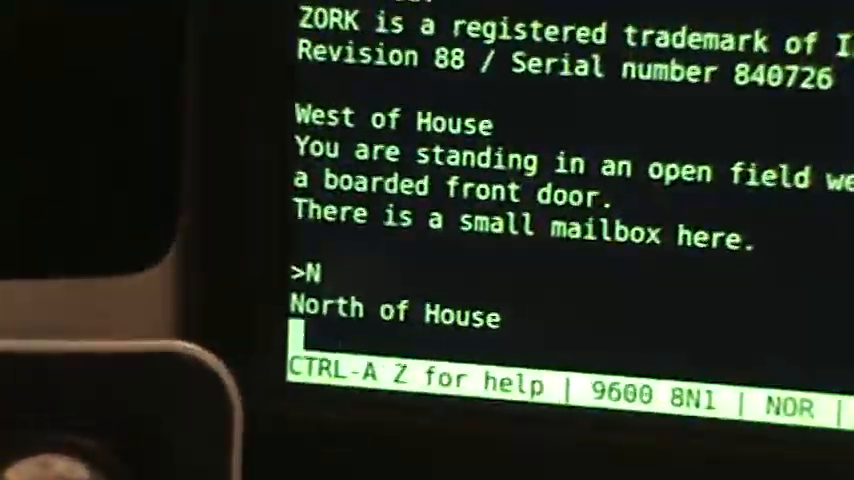
{"action": "key", "text": "Return"}
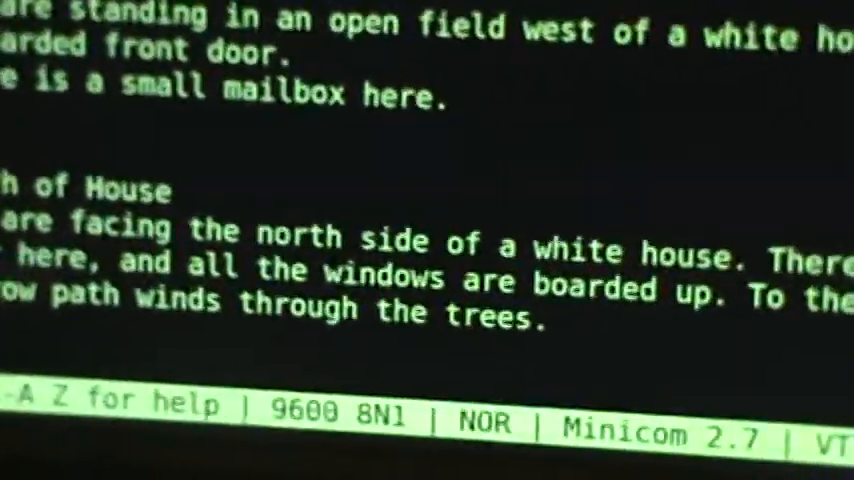
{"action": "type", "text": "N"}
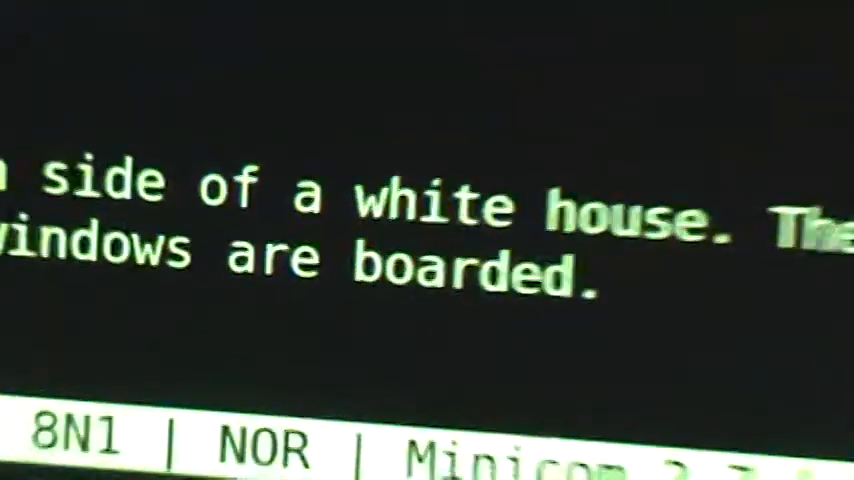
{"action": "type", "text": "S"}
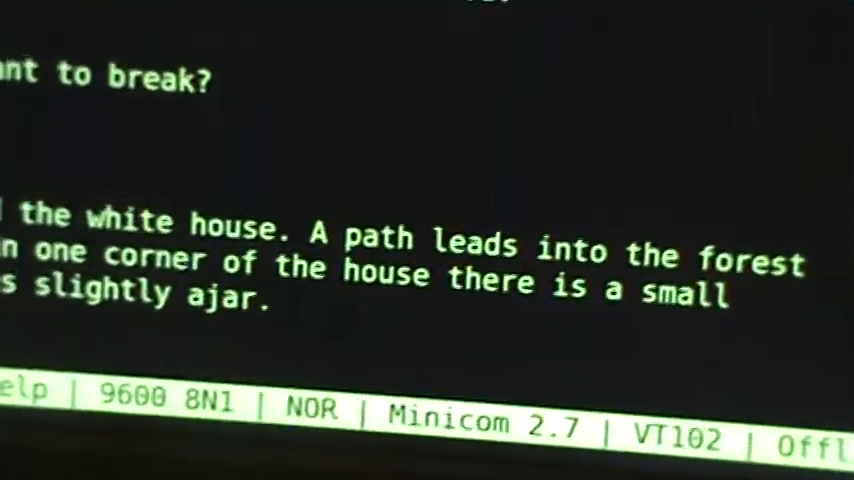
Move the Zork adventurer east from behind the white house
{"action": "type", "text": "E"}
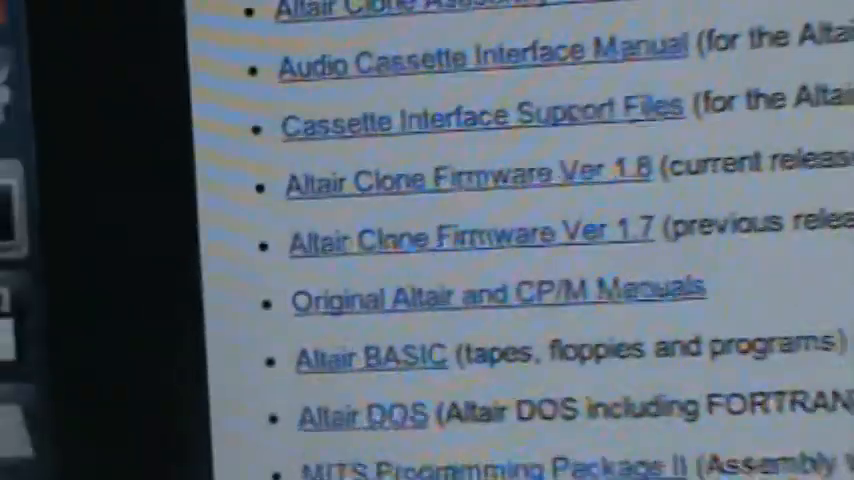
Scroll the Altair Clone support page down to the CP/M for the Altair link
{"action": "scroll", "scroll_direction": "down", "scroll_amount": 3}
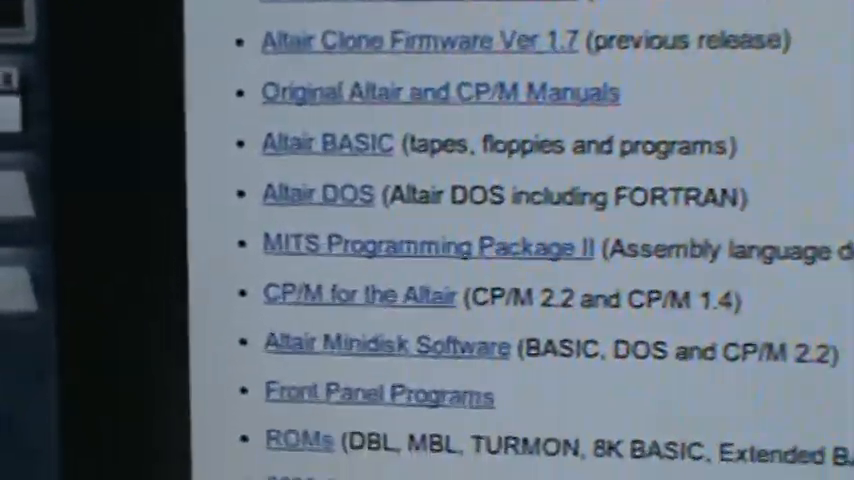